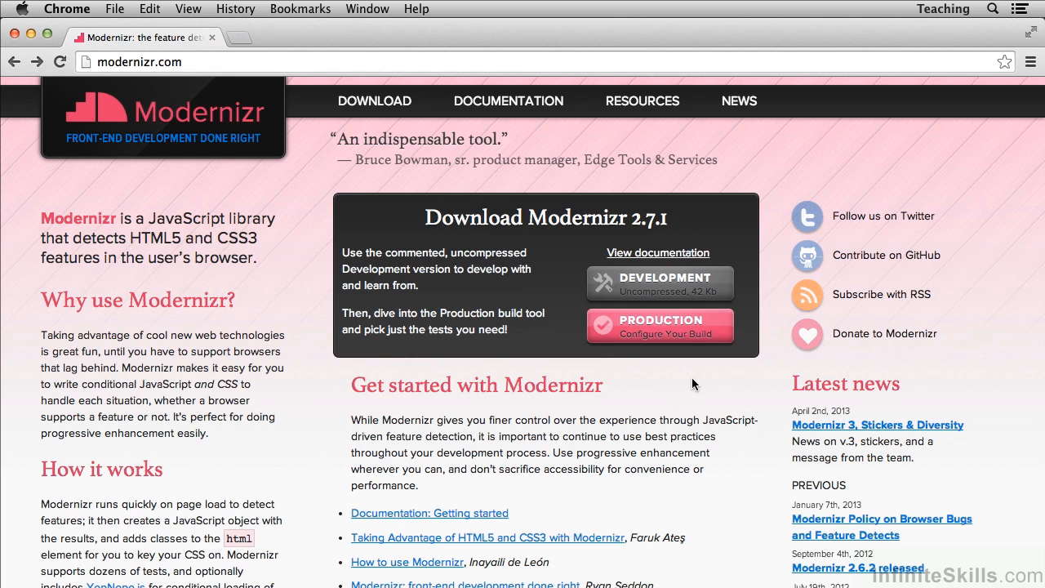
mouse_move(684, 384)
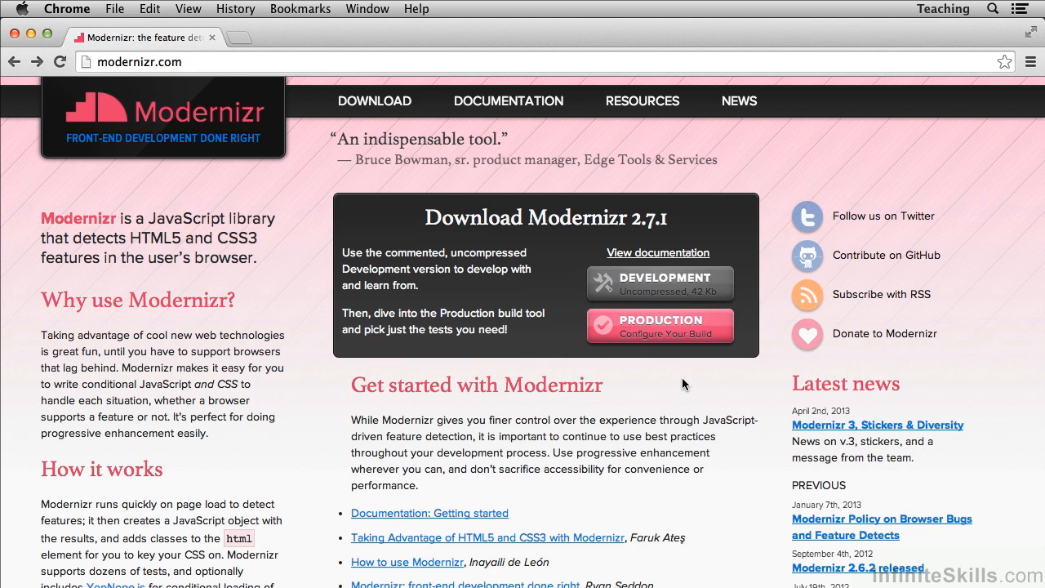
mouse_move(678, 387)
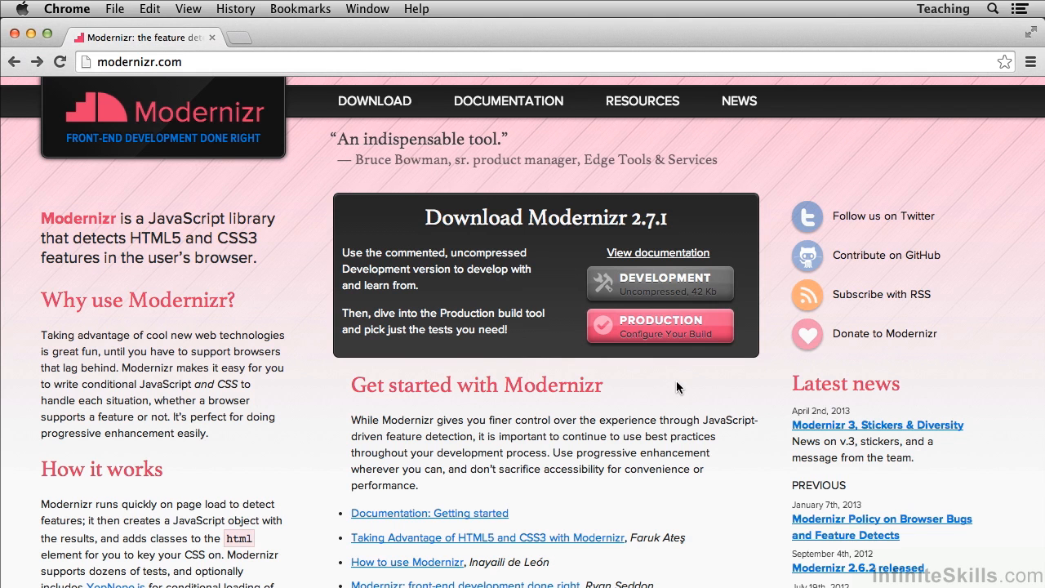
mouse_move(539, 284)
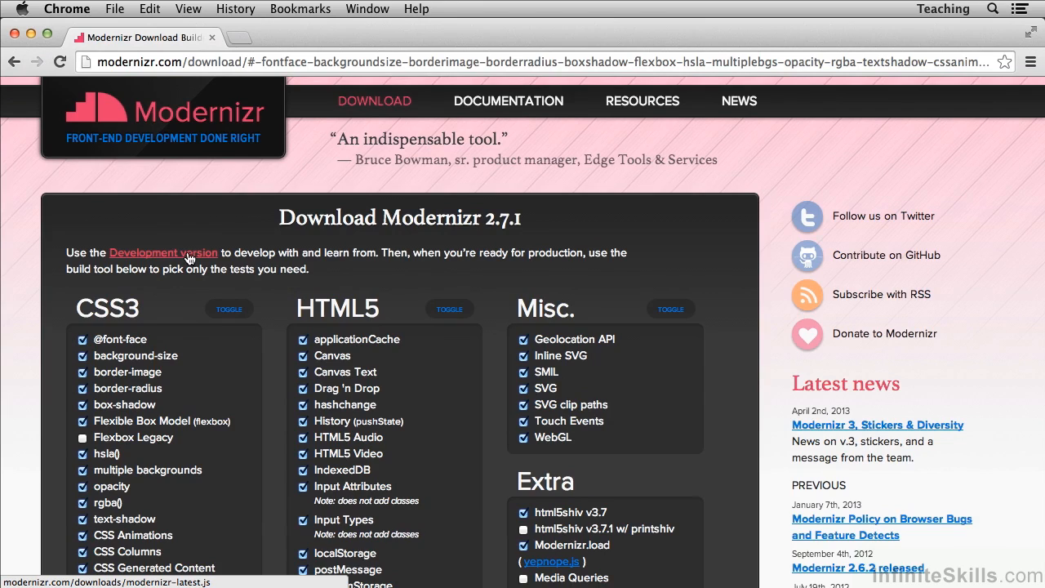
Open modernizr-latest.js from the 'Development version' link and scroll into its helper code.
click(163, 251)
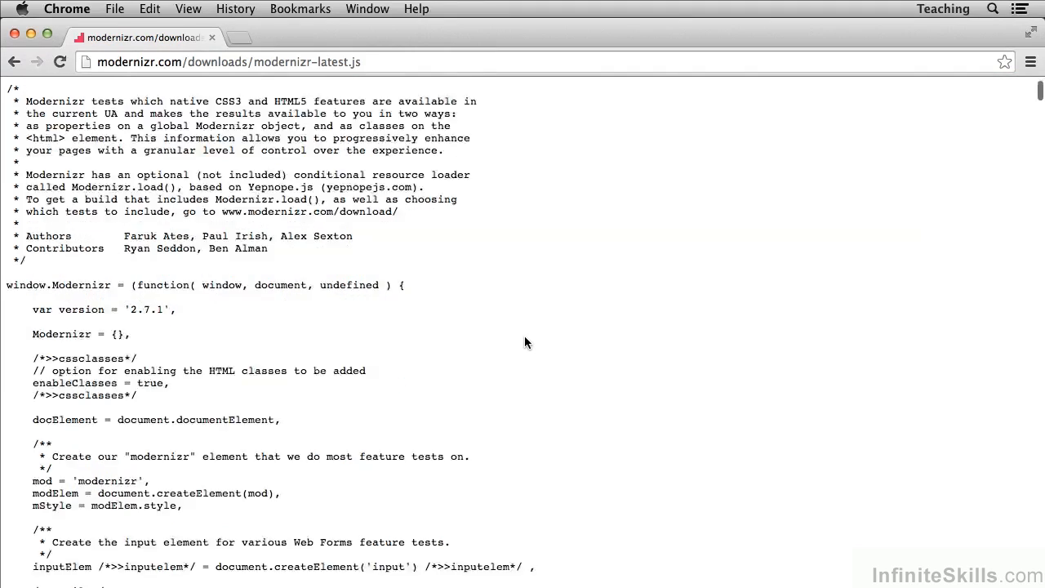
scroll(down, 3)
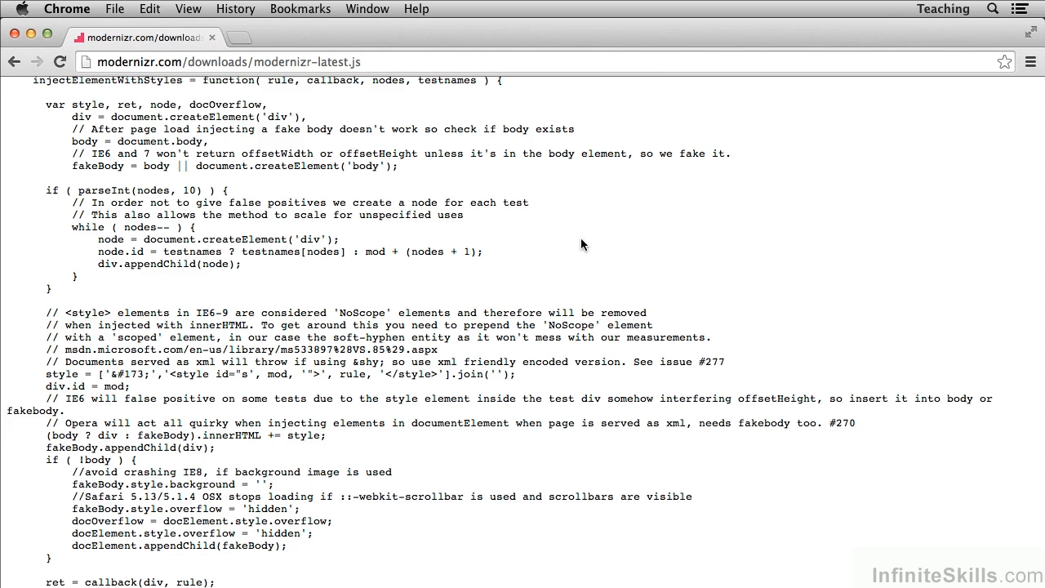
Find 'geo' in the source and select the tests['geolocation'] check for geolocation in navigator.
text(latest)
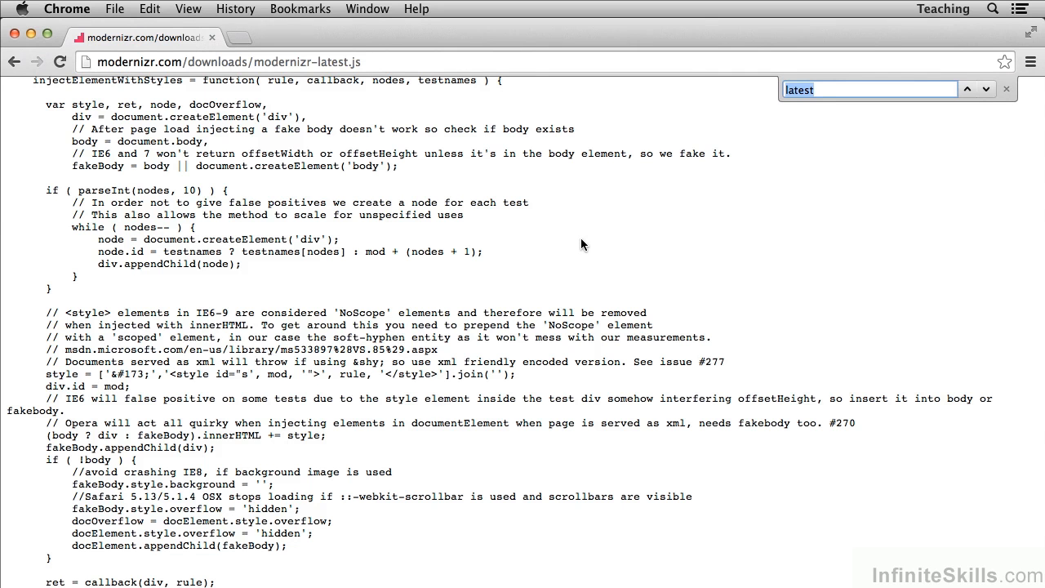
text(geo)
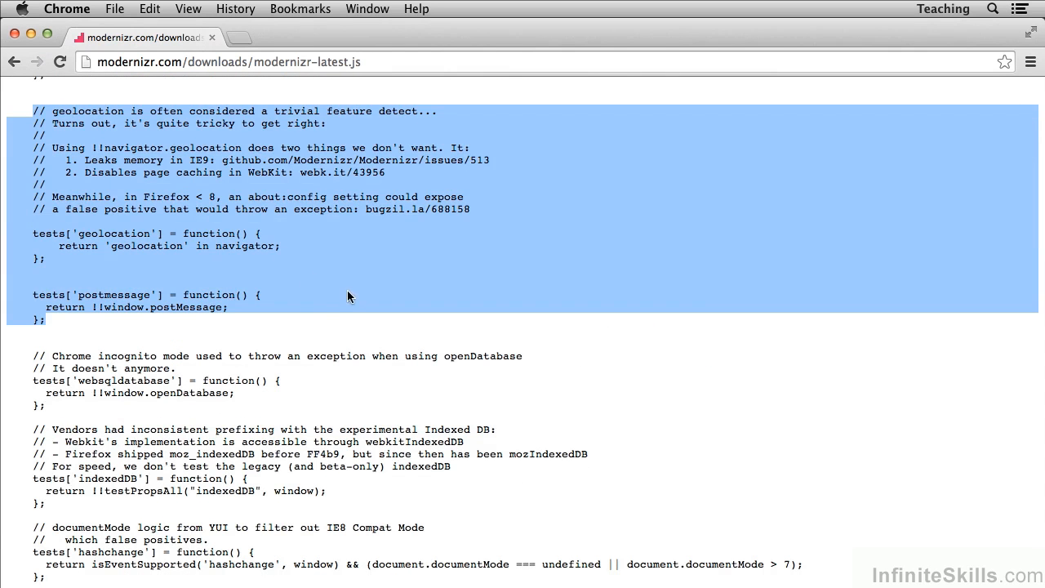
click(115, 245)
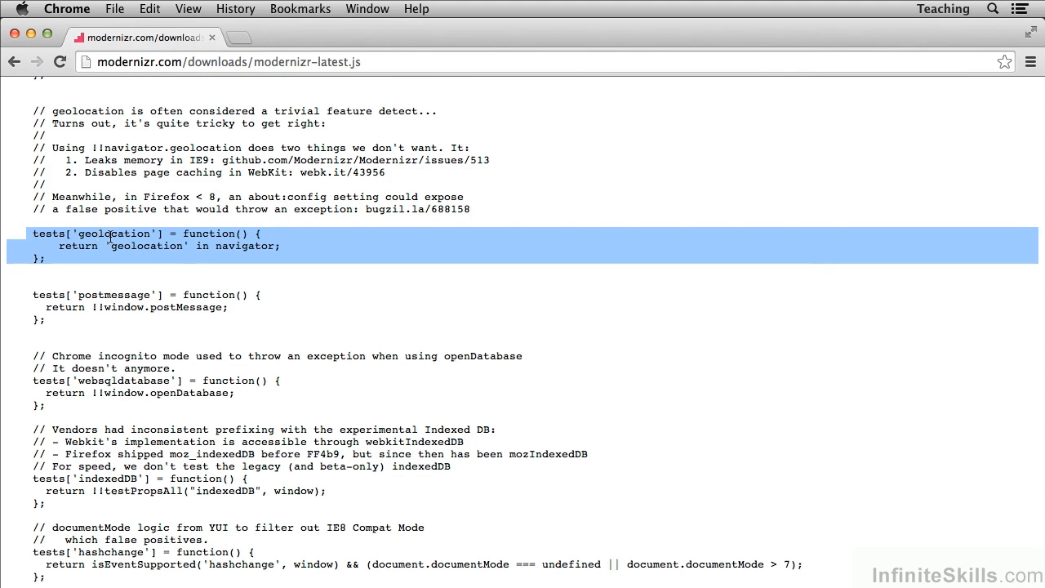
double_click(113, 234)
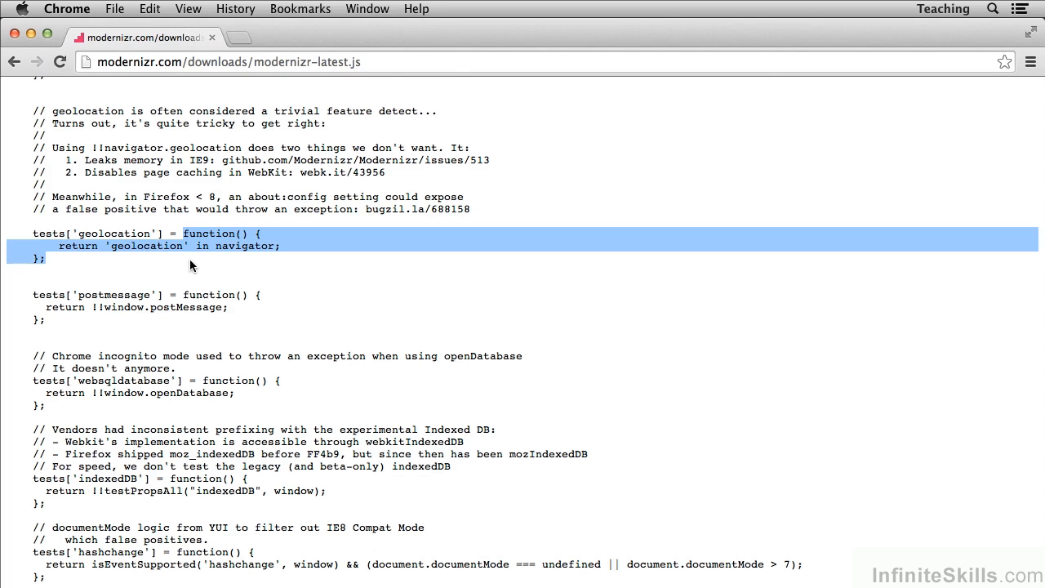
mouse_move(106, 258)
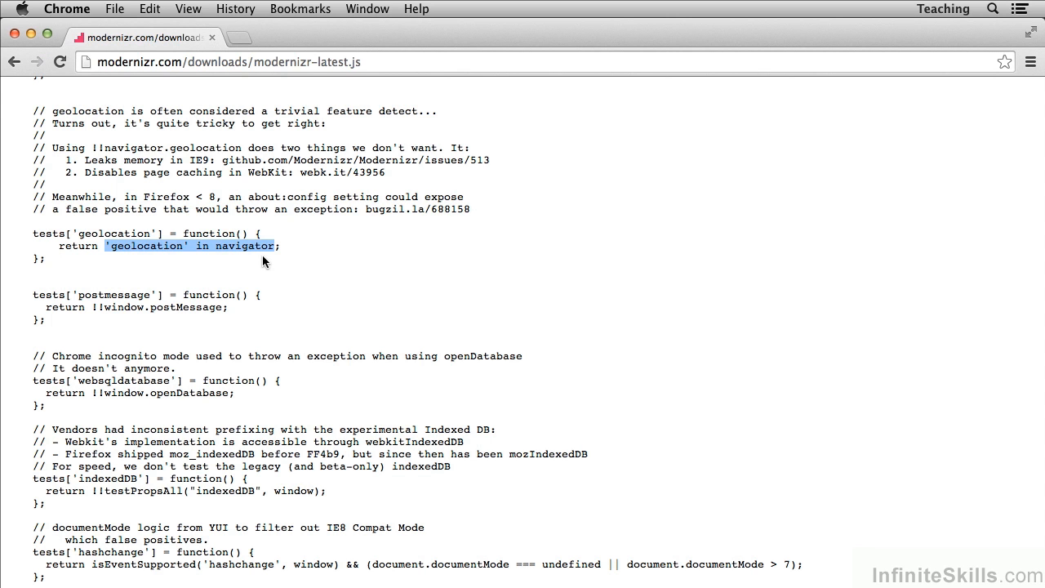
click(255, 265)
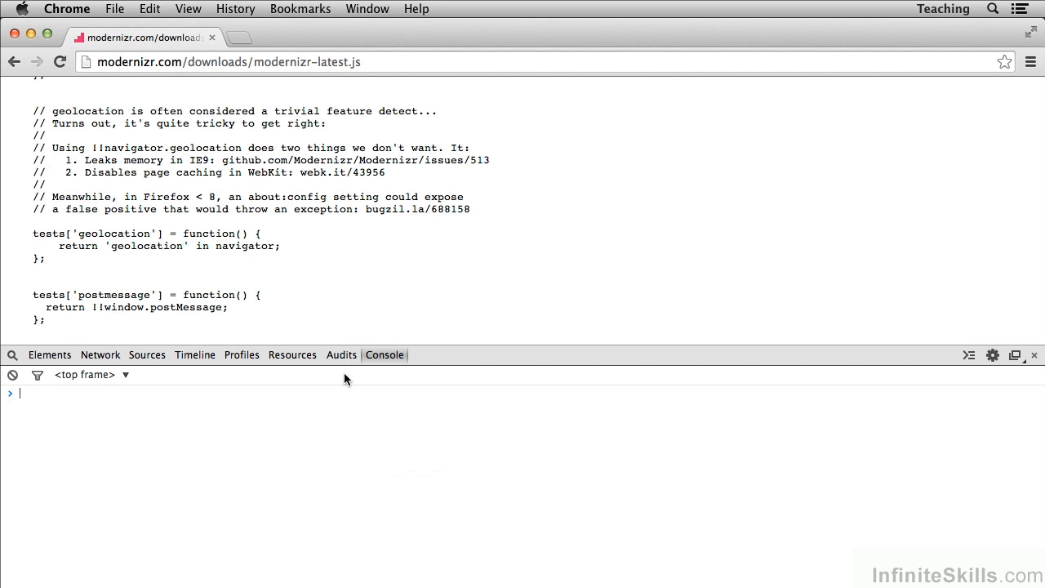
mouse_move(376, 472)
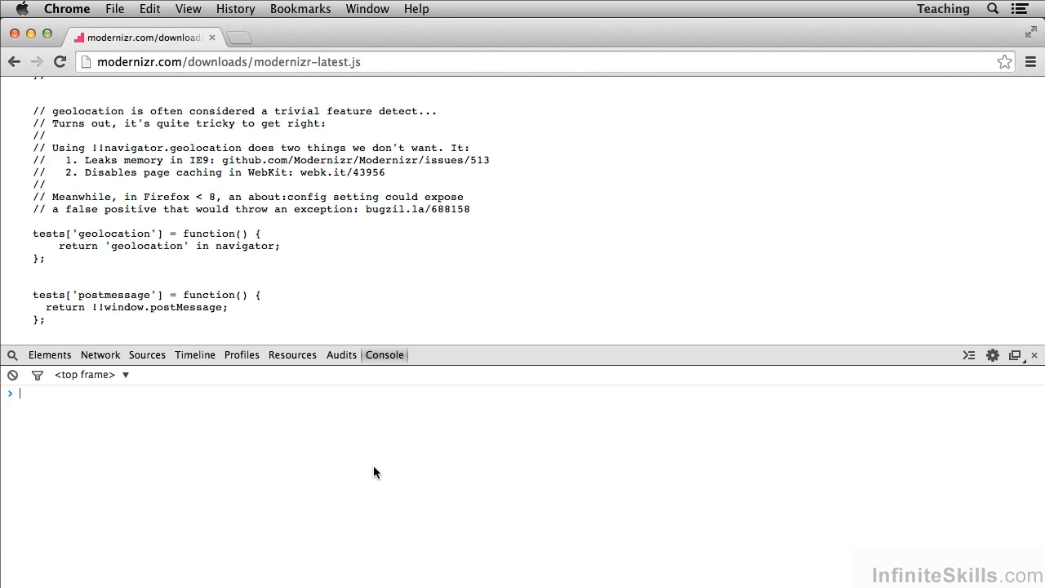
text(na)
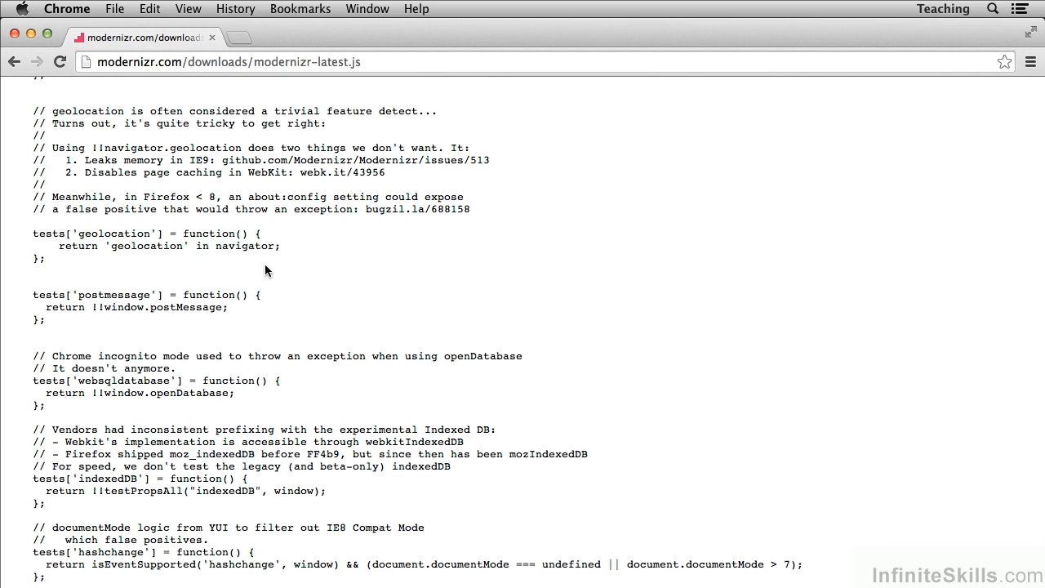
mouse_move(281, 275)
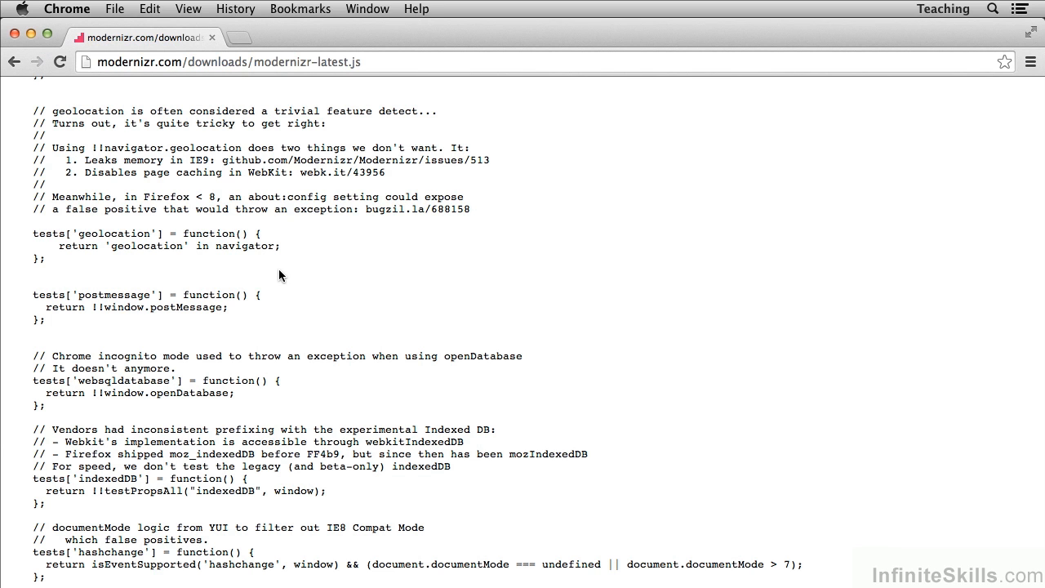
mouse_move(296, 284)
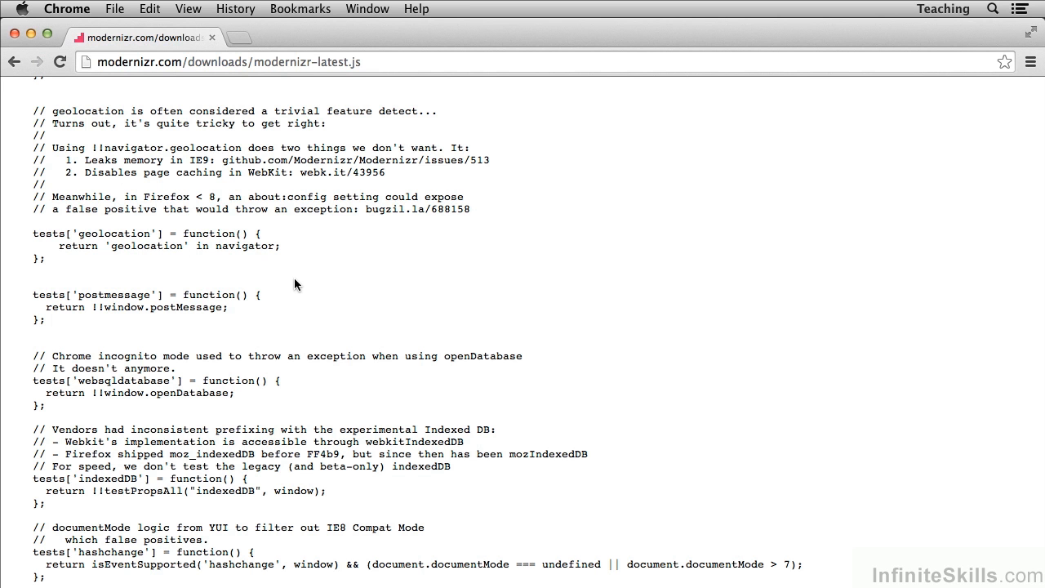
Scroll down to the tests['draganddrop'] check for draggable, ondragstart and ondrop.
scroll(down, 3)
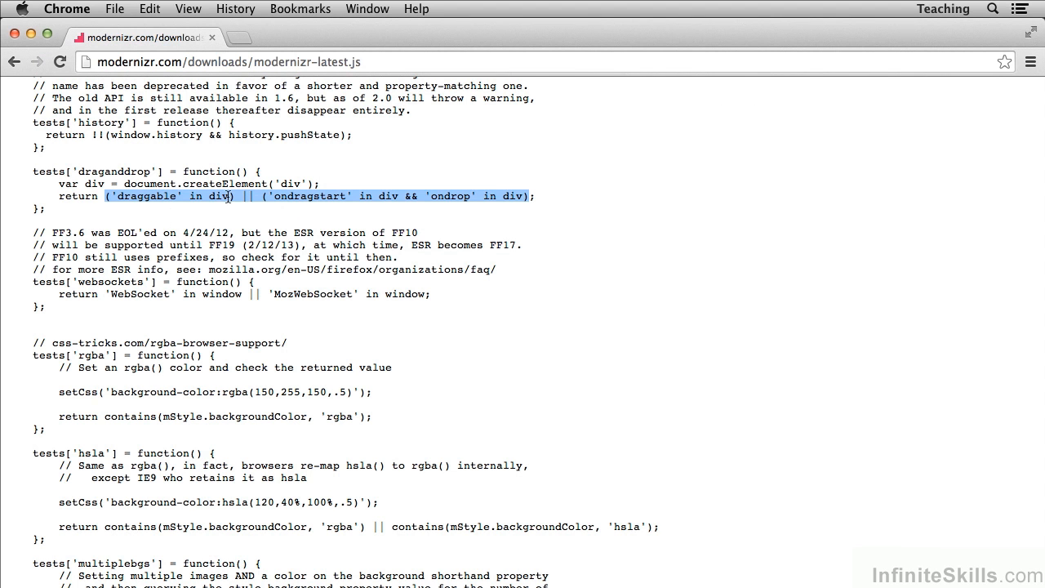
mouse_move(388, 202)
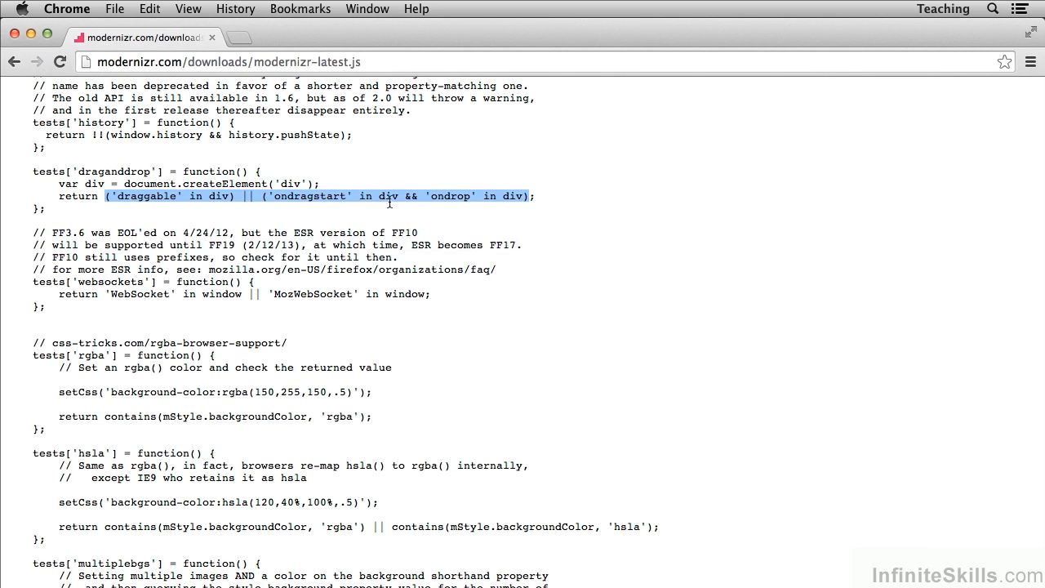
mouse_move(552, 204)
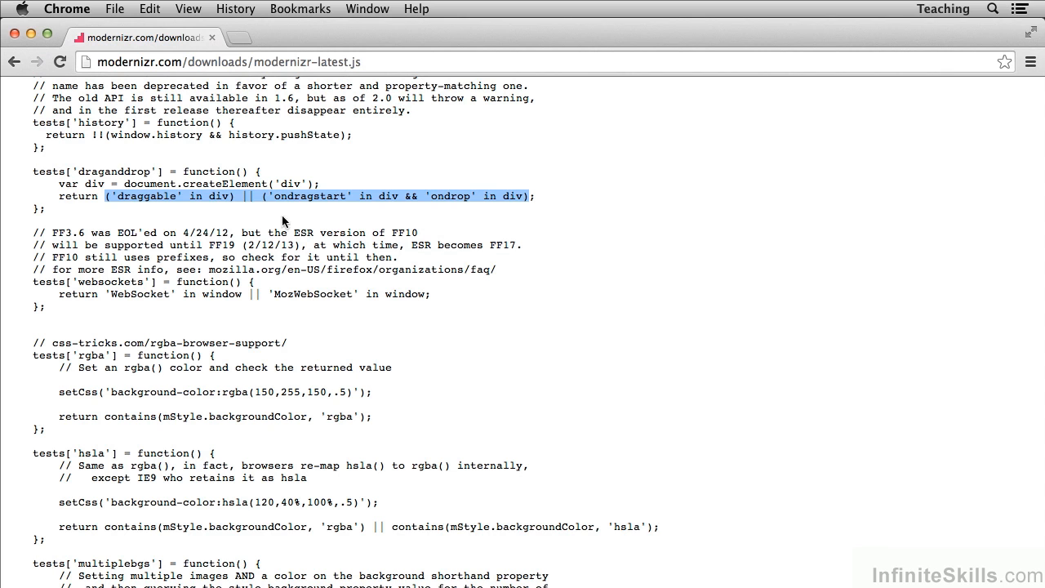
mouse_move(380, 208)
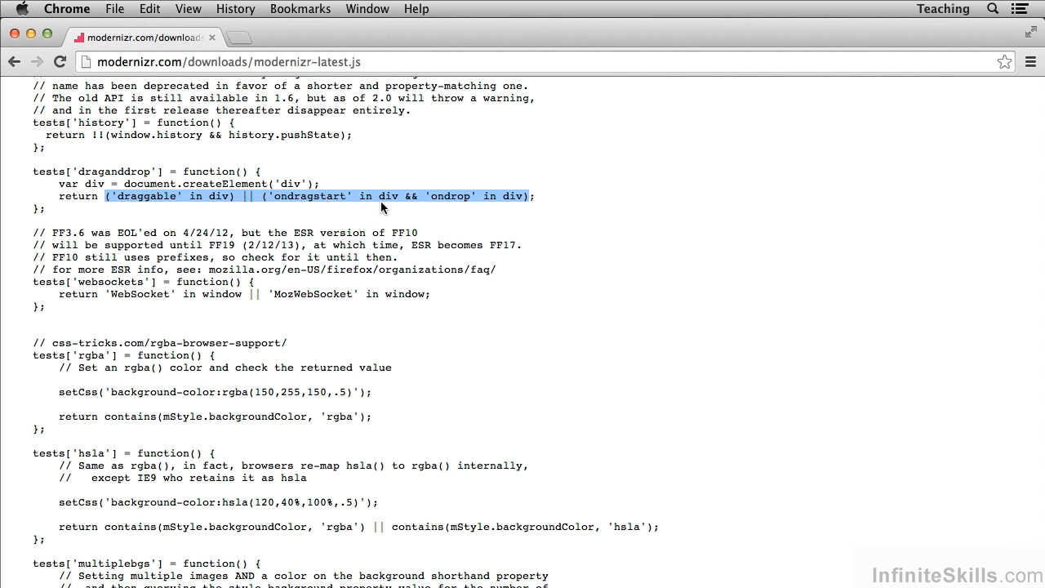
mouse_move(384, 229)
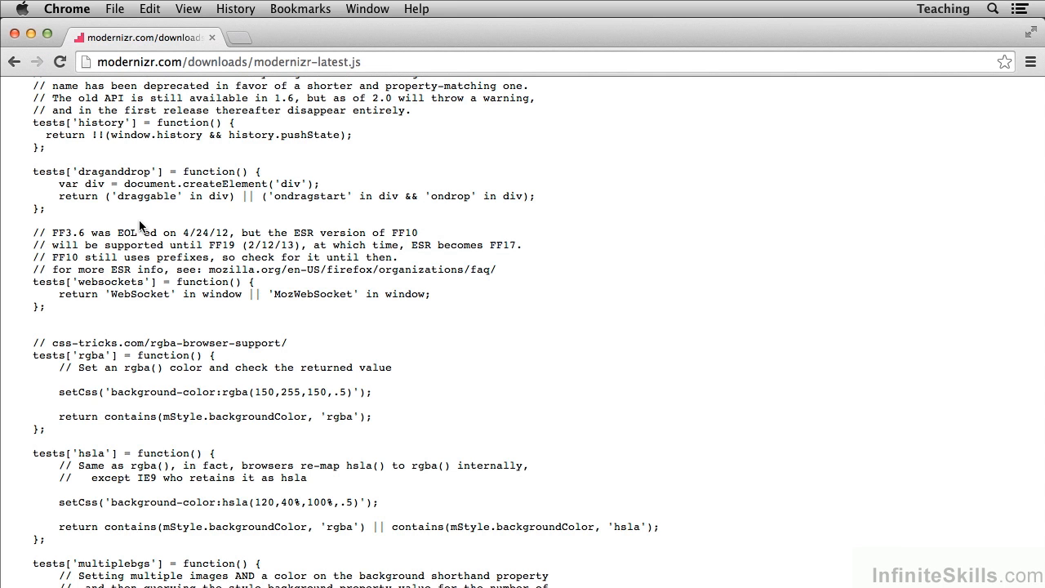
mouse_move(454, 349)
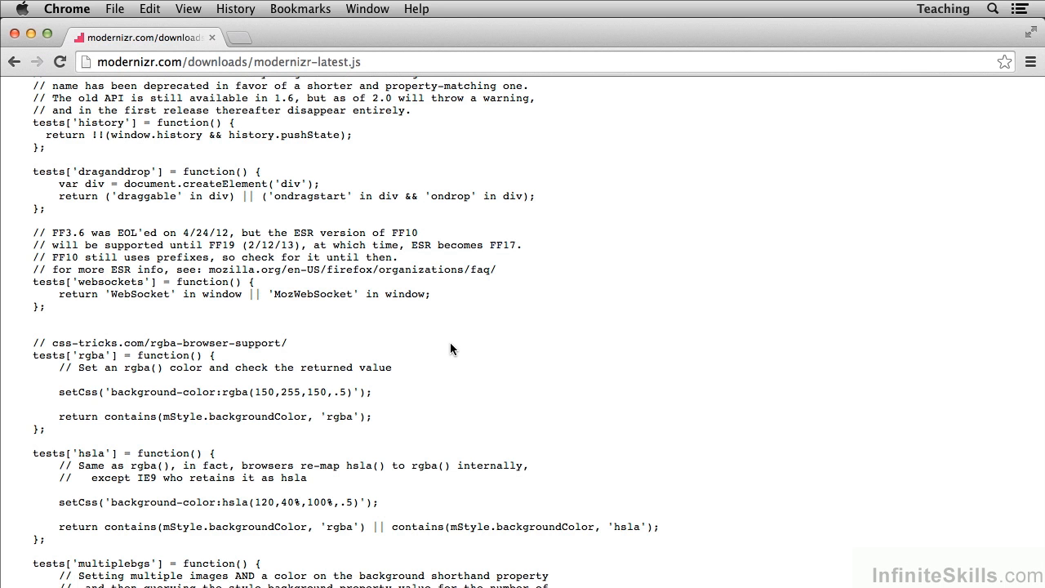
Scroll further to the CSS3 tests: backgroundsize, borderimage, borderradius, boxshadow and opacity.
scroll(down, 3)
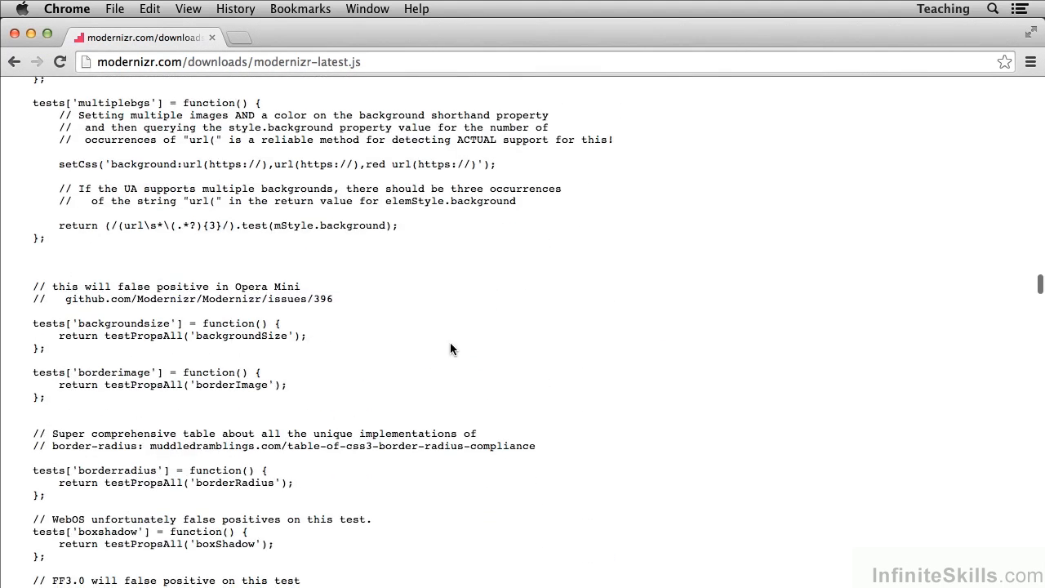
scroll(down, 3)
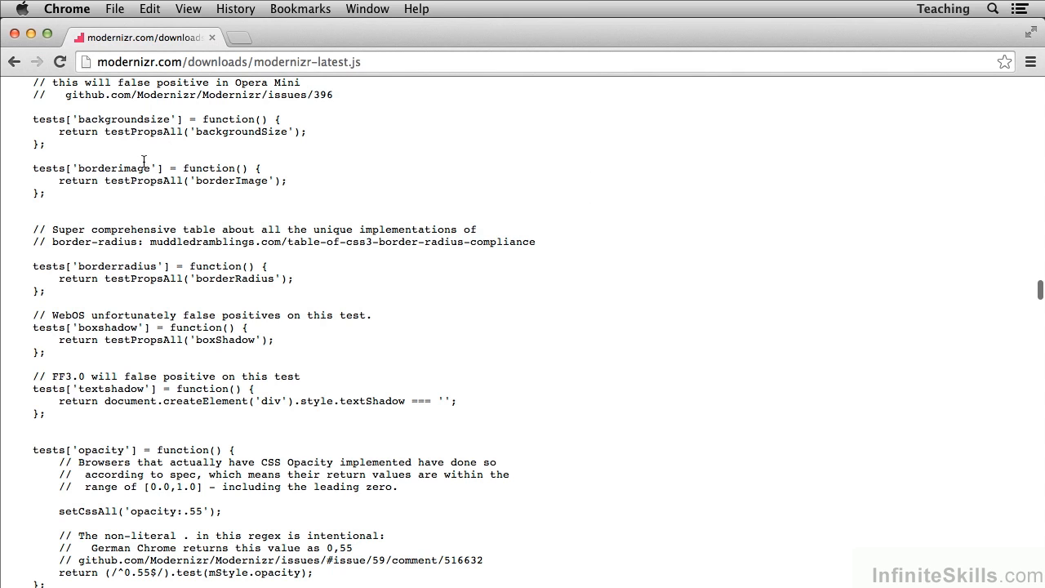
mouse_move(130, 337)
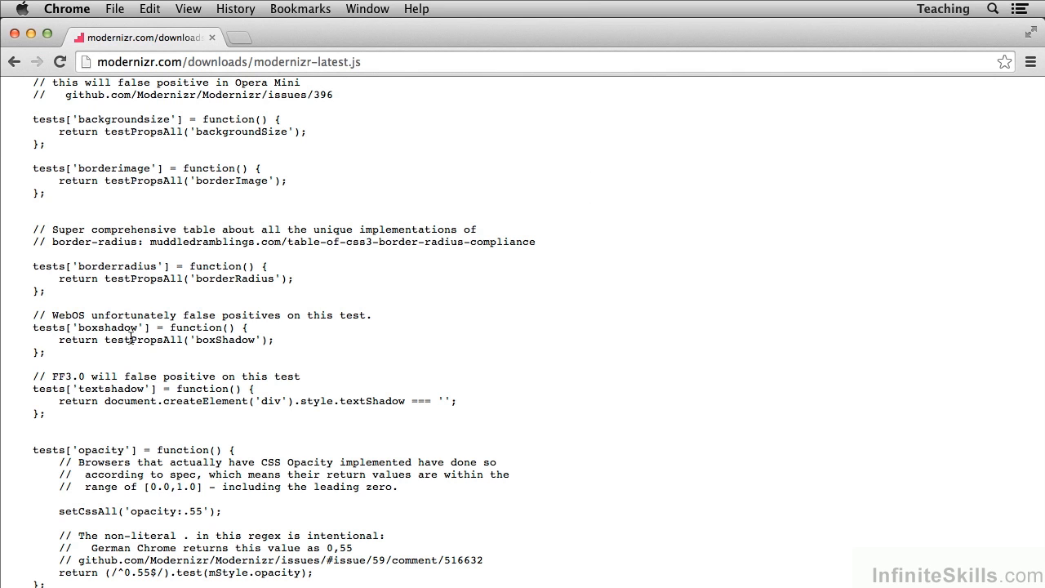